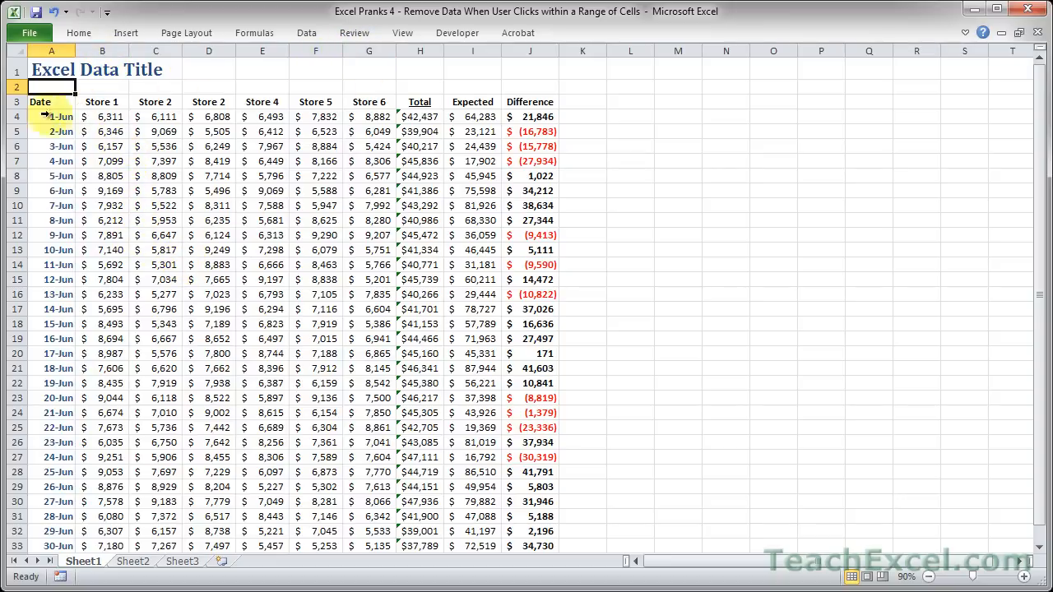
Step: Select a store cell in B4:G33 so the figures turn white, then bring up the macro editor (Alt+F11)
left_click(207, 263)
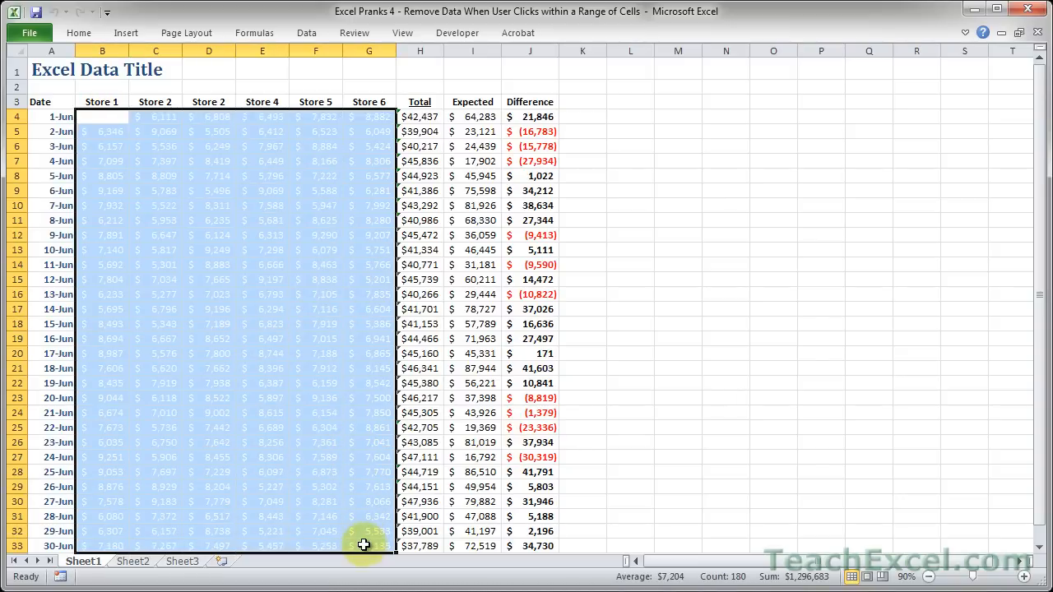
left_click(79, 33)
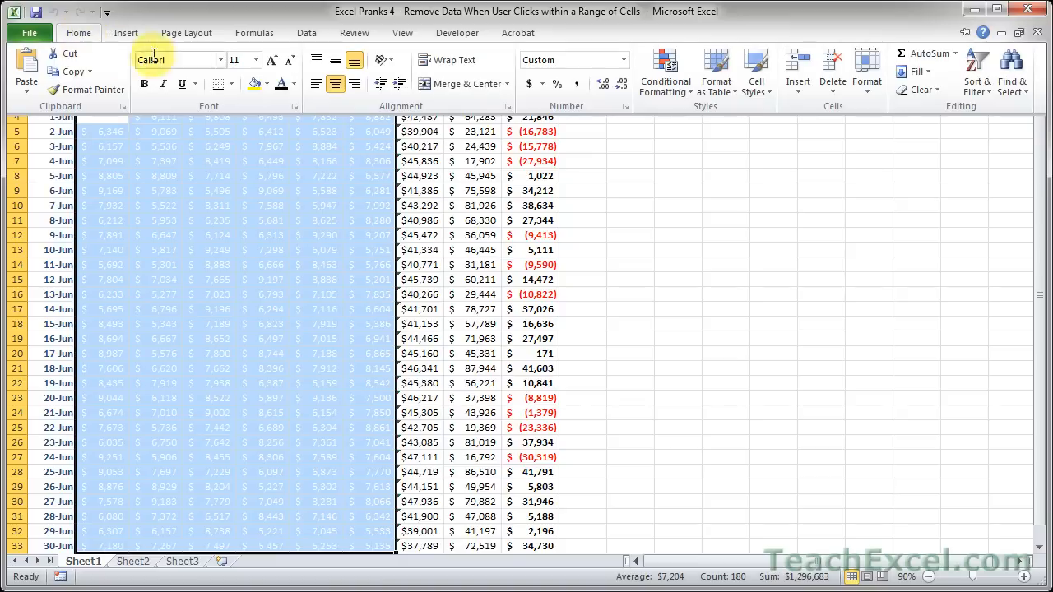
left_click(678, 176)
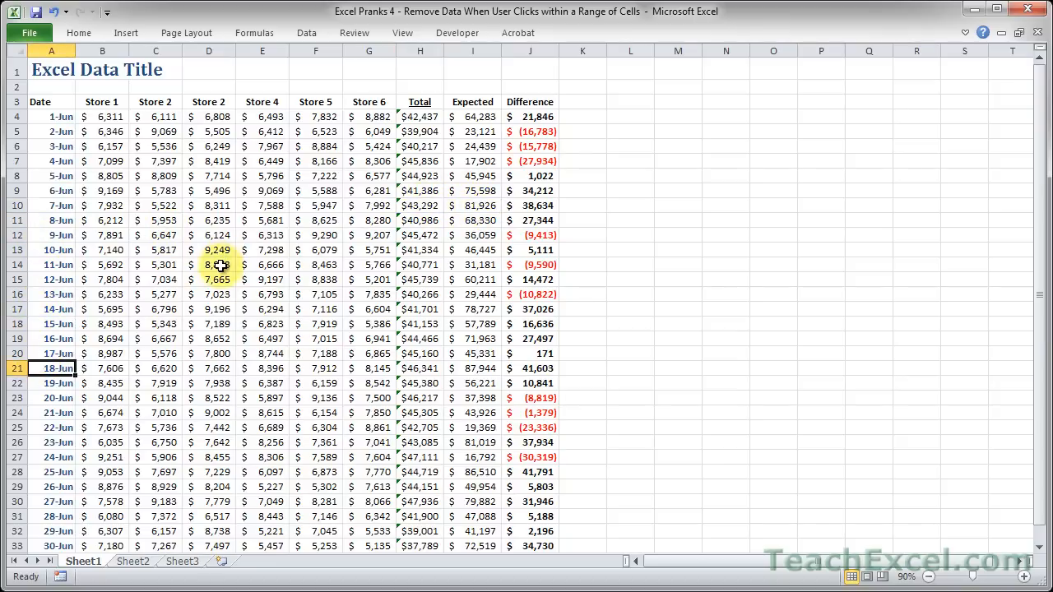
left_click(207, 263)
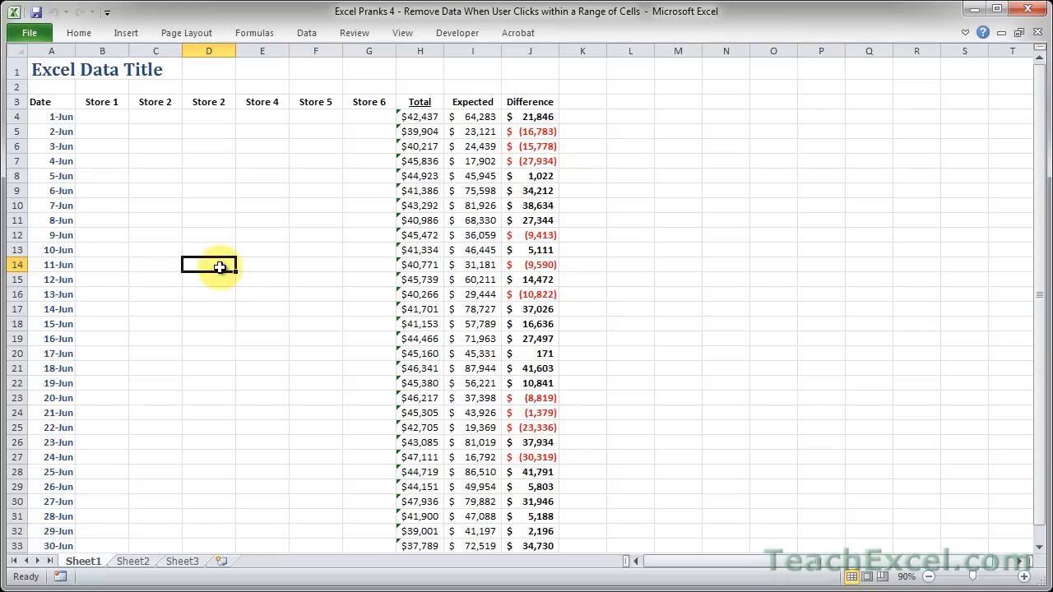
key("Alt+F11")
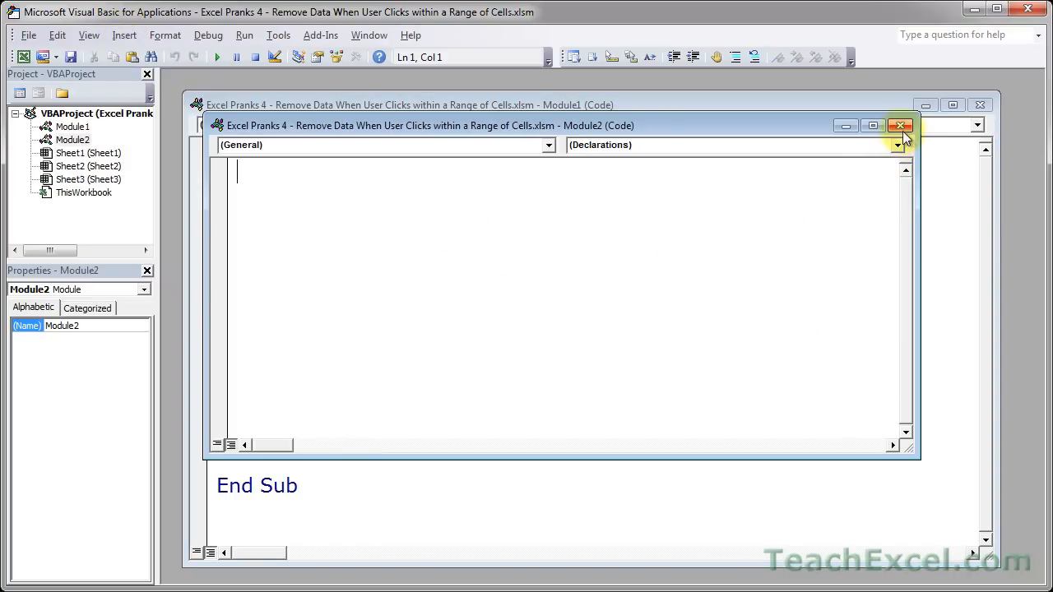
Step: Close the empty Module2 window and review Module1's white-font macro against the worksheet range
left_click(900, 125)
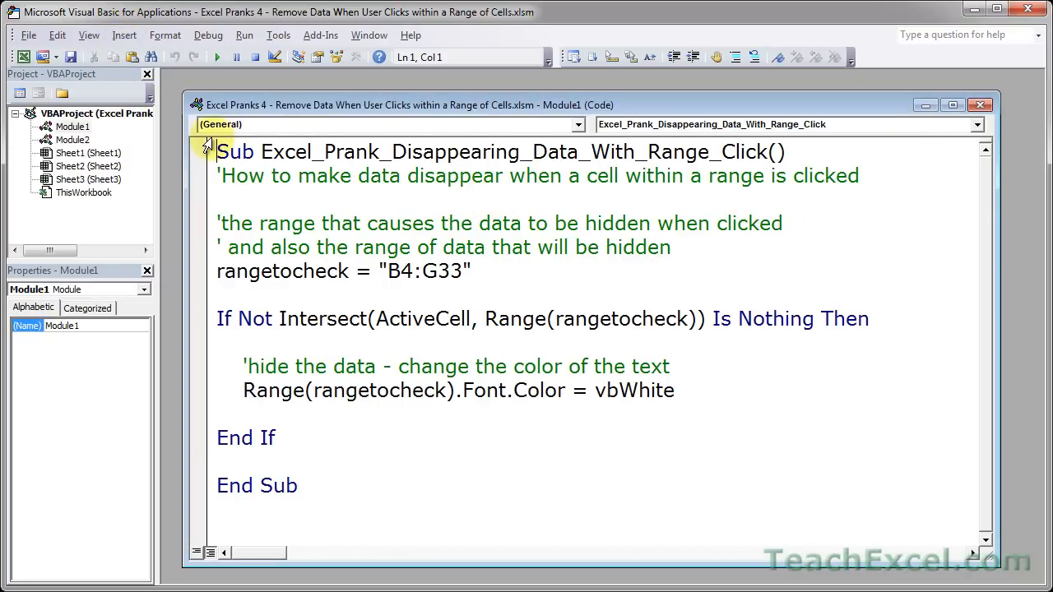
mouse_move(220, 174)
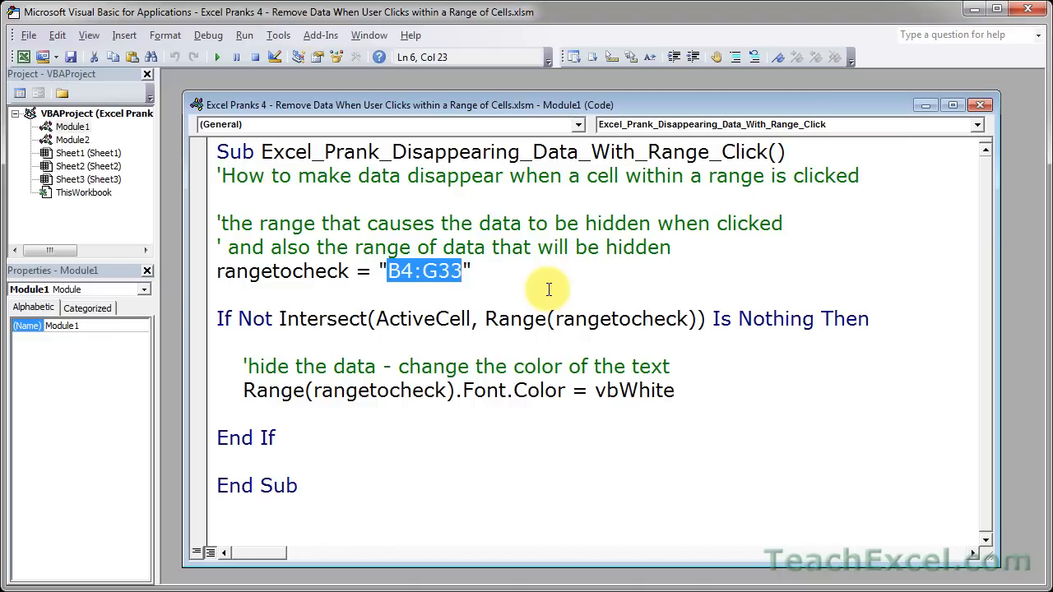
key("Alt+F11")
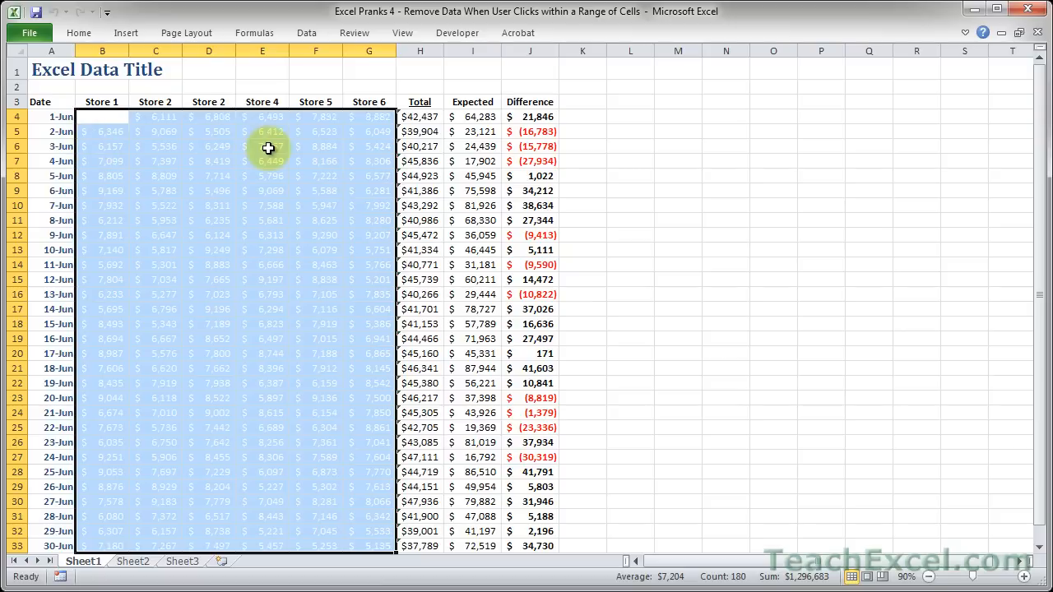
mouse_move(249, 359)
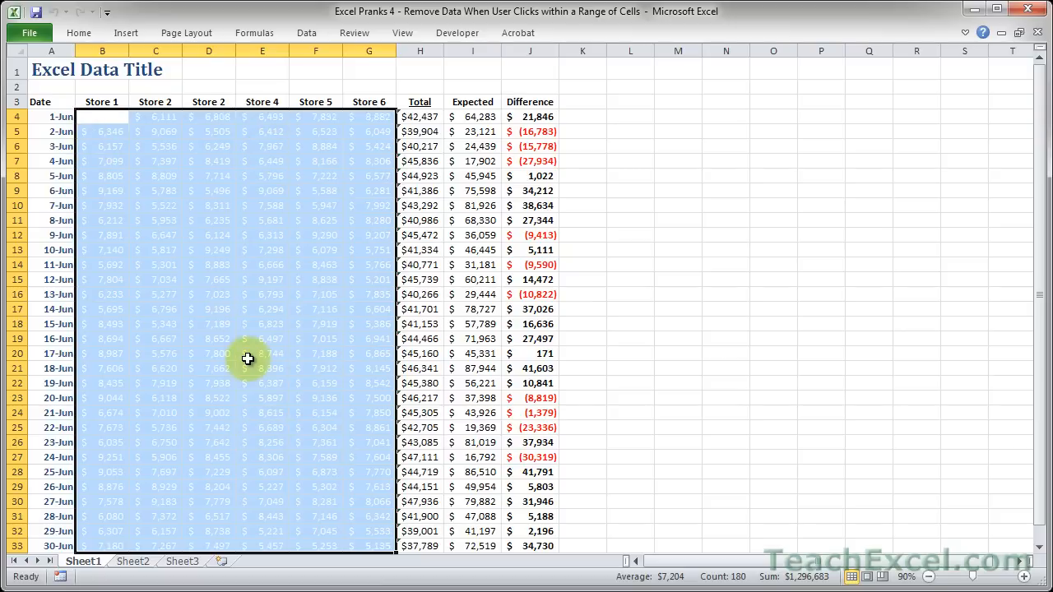
key("alt+F11")
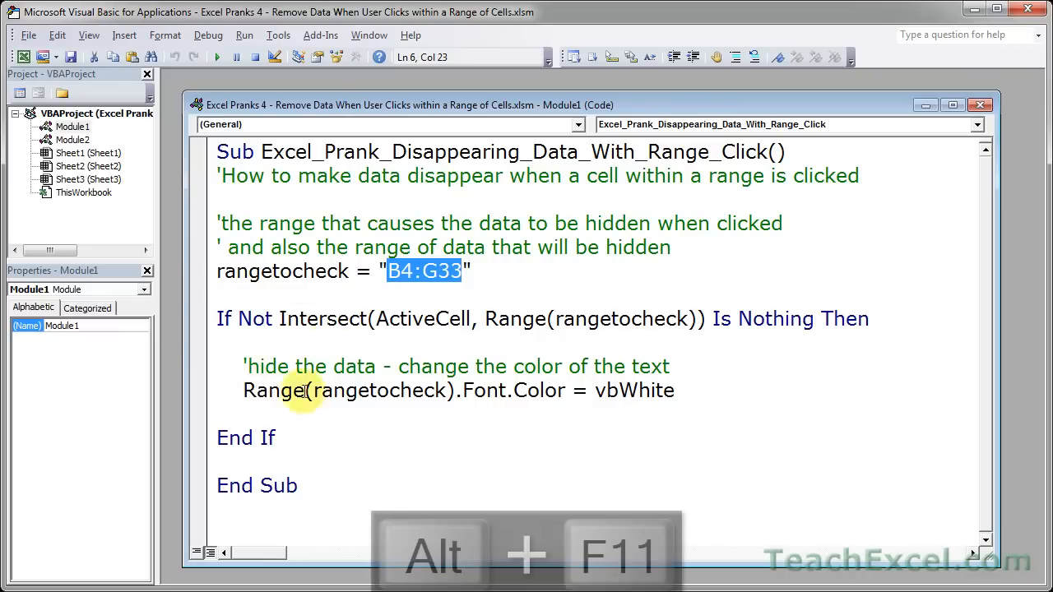
left_click_drag(217, 320, 277, 438)
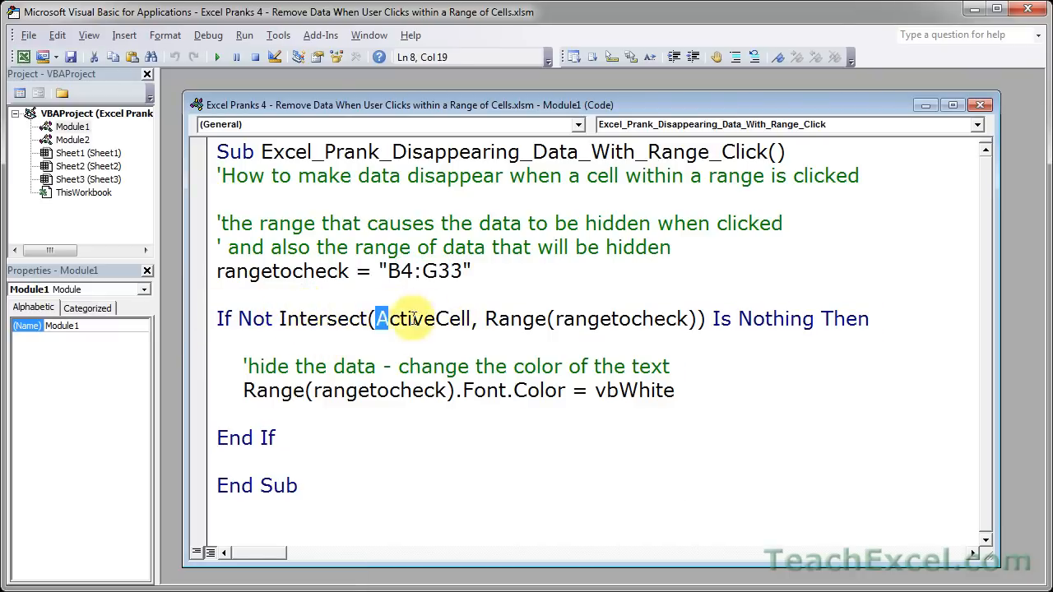
double_click(424, 319)
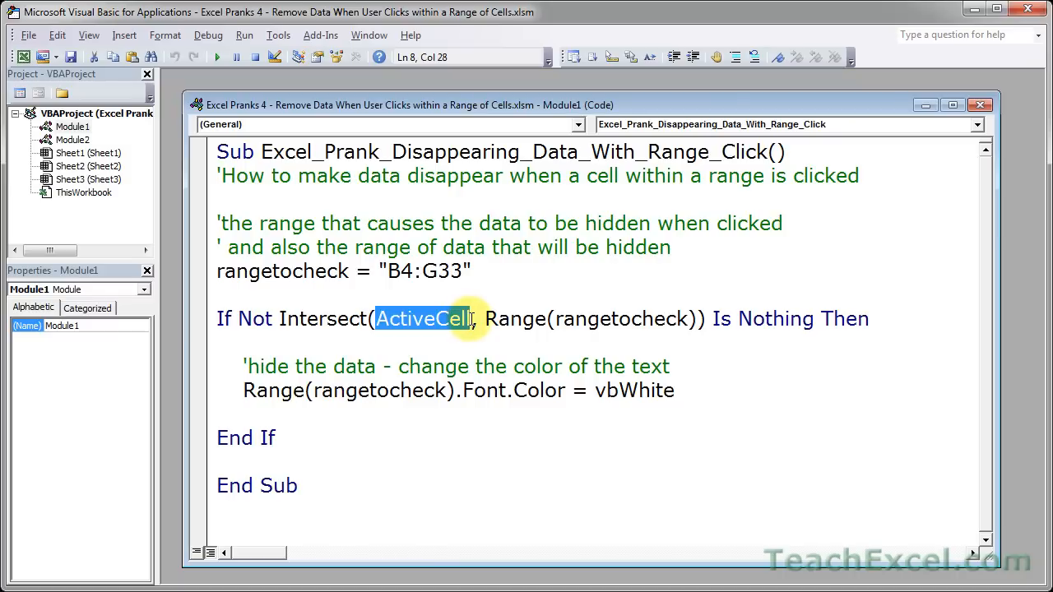
double_click(619, 320)
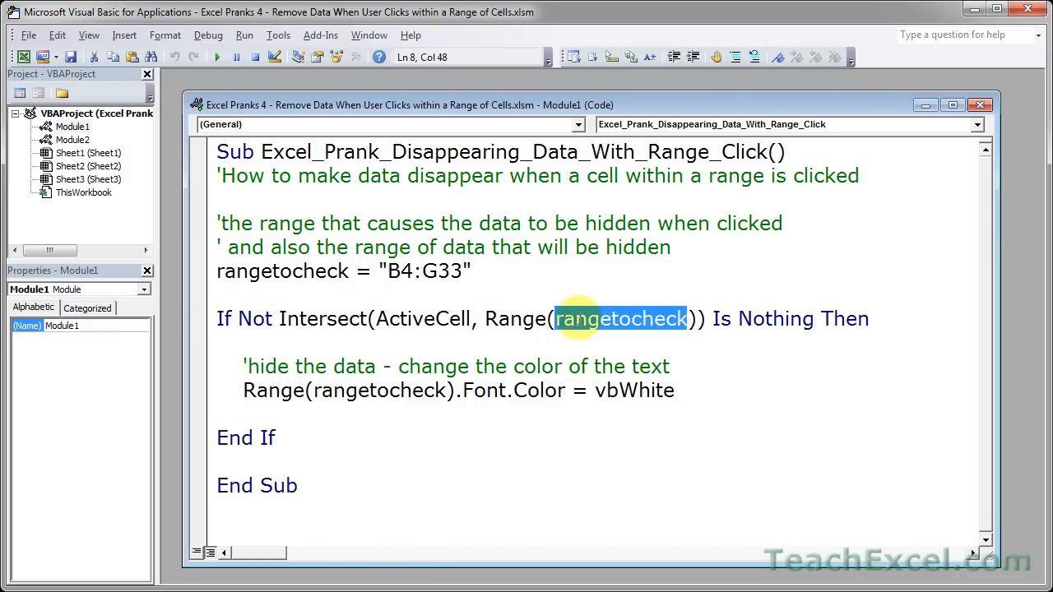
double_click(420, 269)
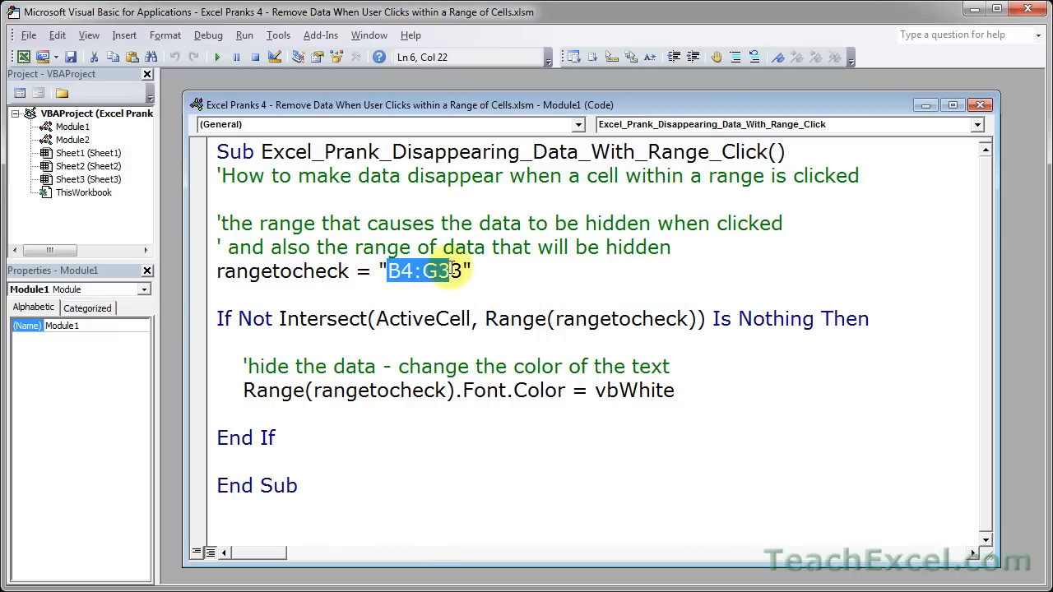
type("3")
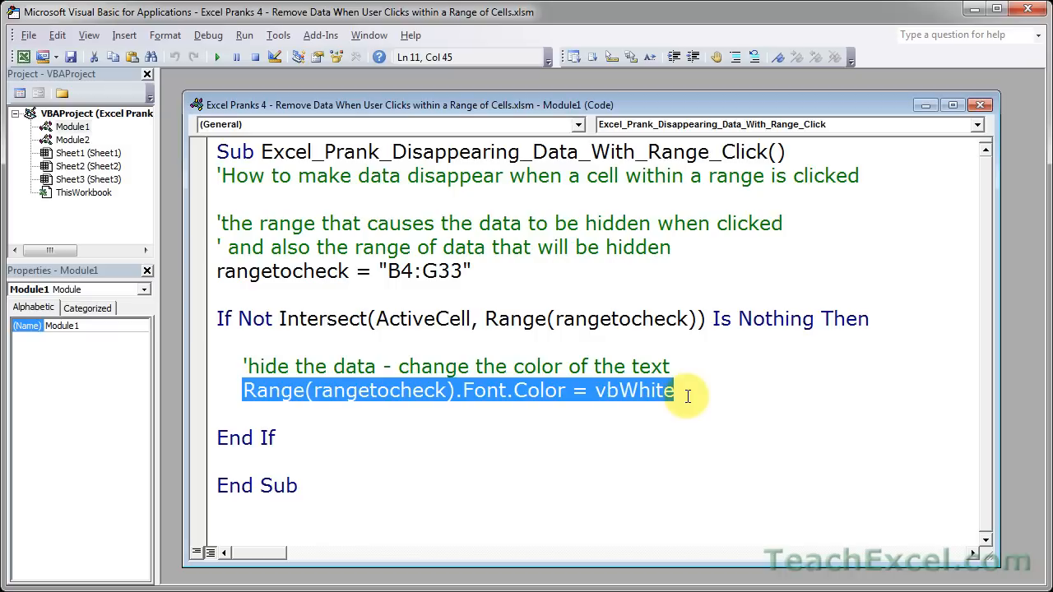
double_click(631, 392)
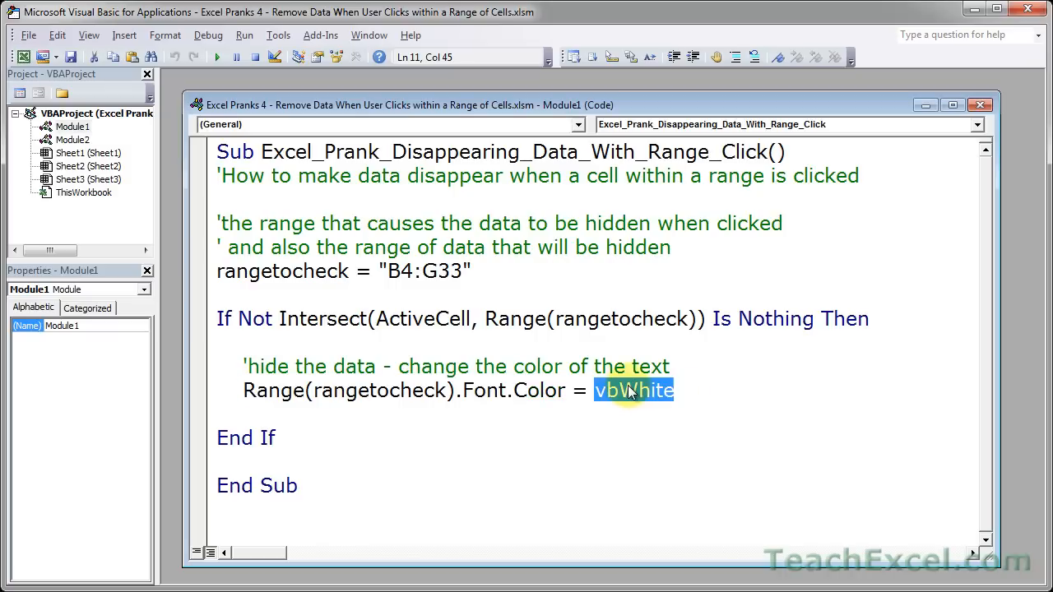
mouse_move(768, 418)
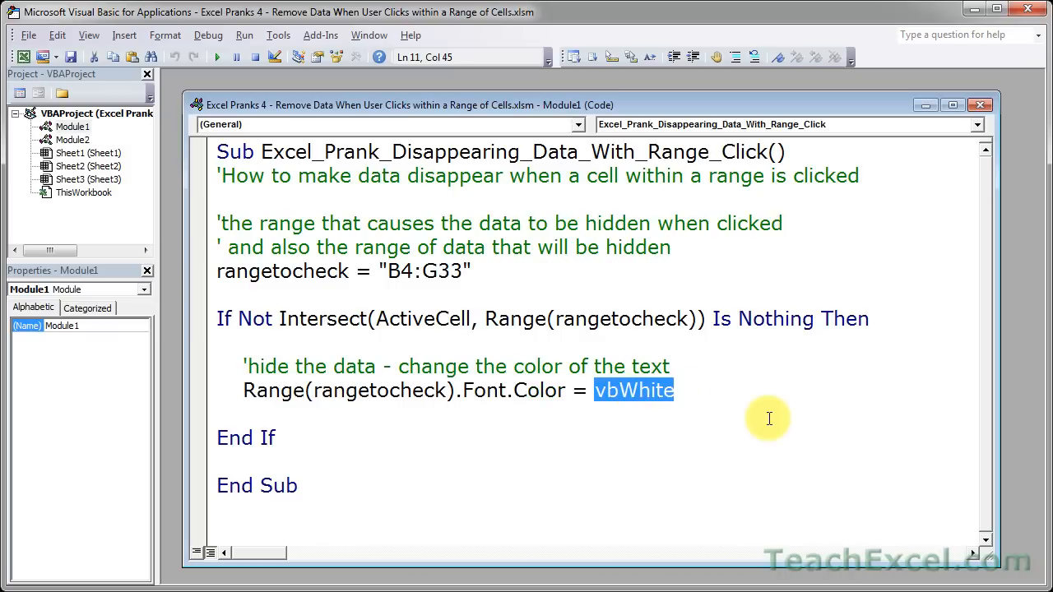
mouse_move(627, 357)
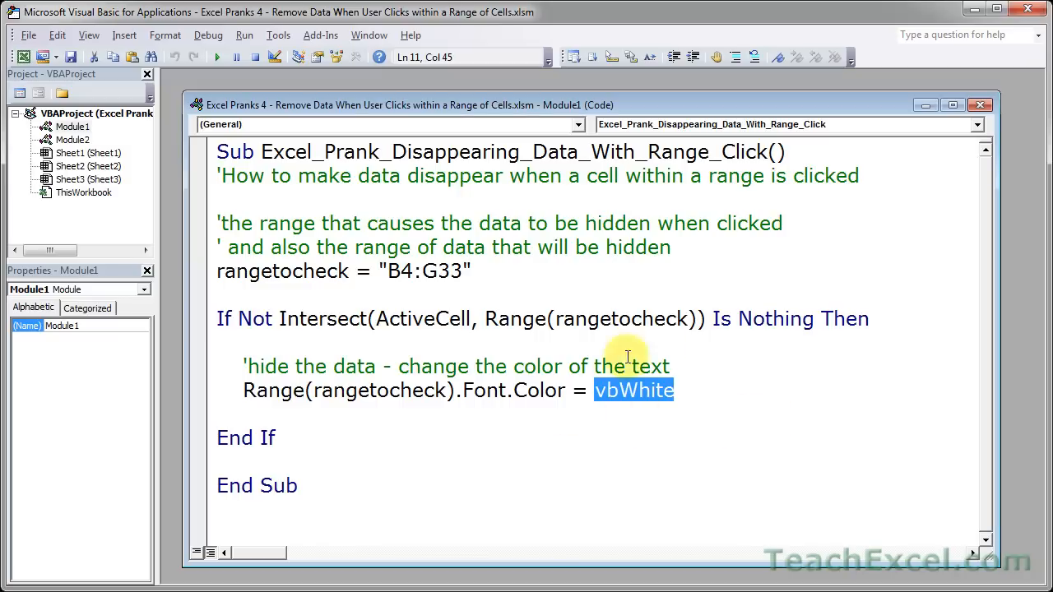
mouse_move(704, 420)
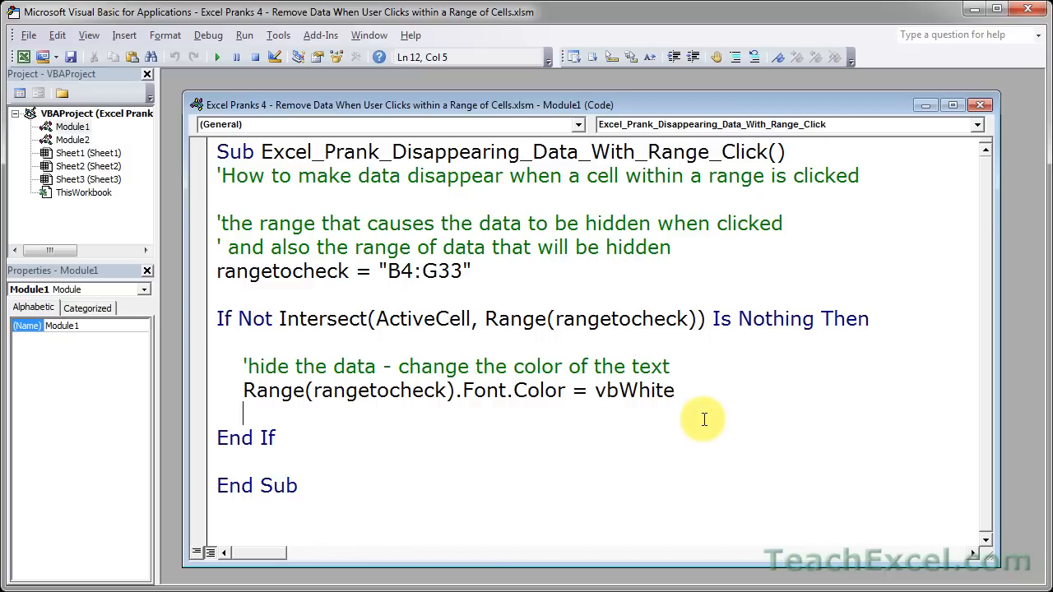
mouse_move(206, 182)
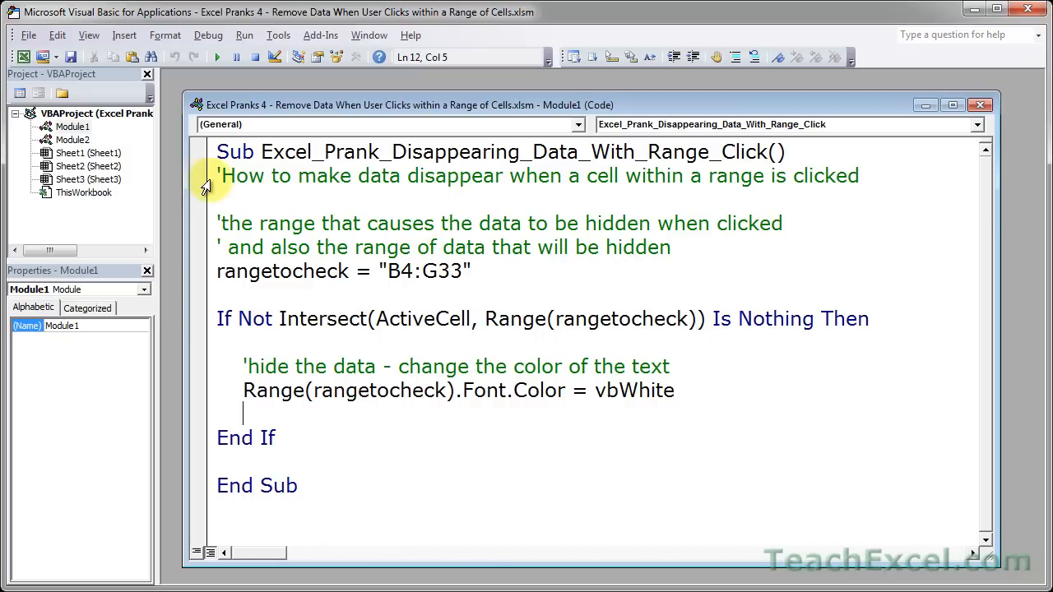
double_click(89, 153)
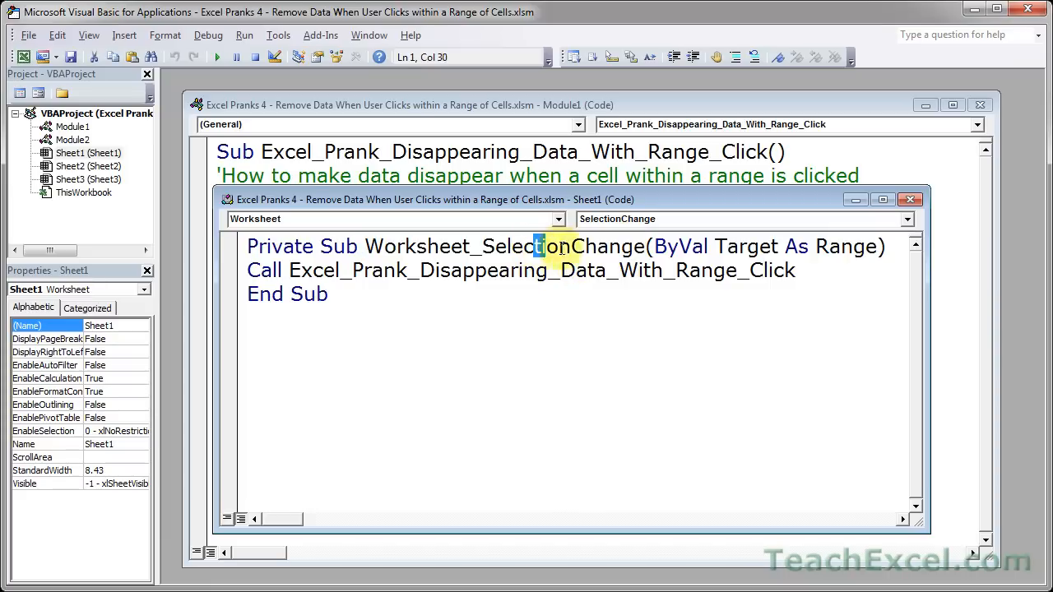
left_click(560, 220)
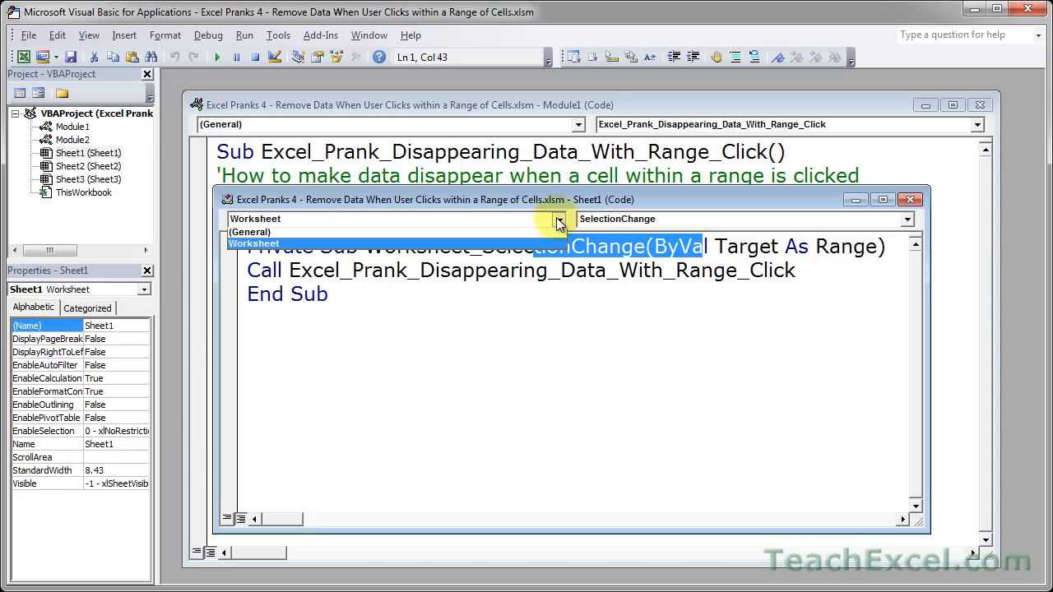
left_click(559, 218)
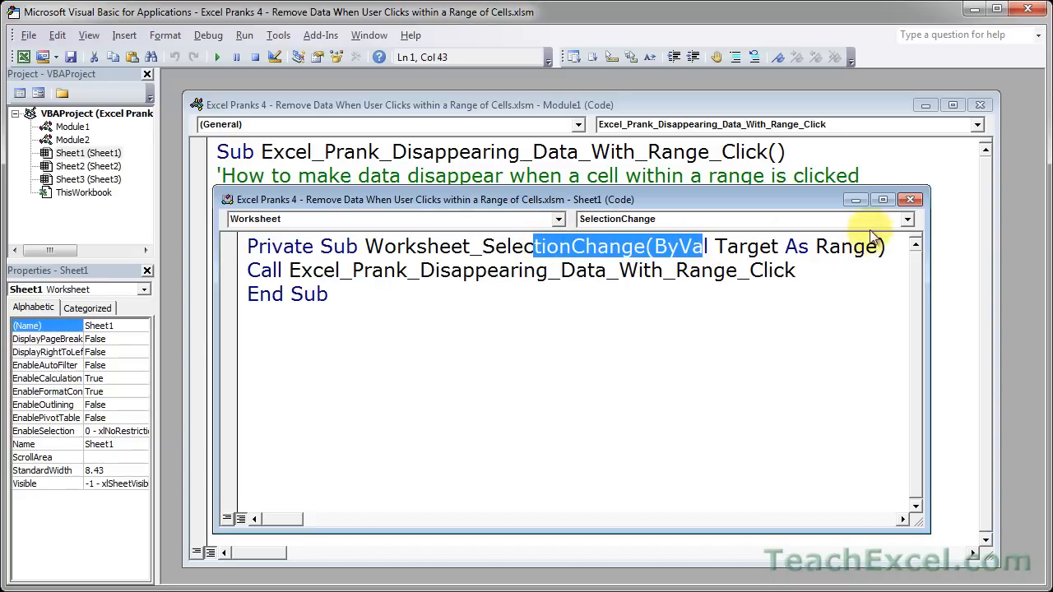
left_click(905, 218)
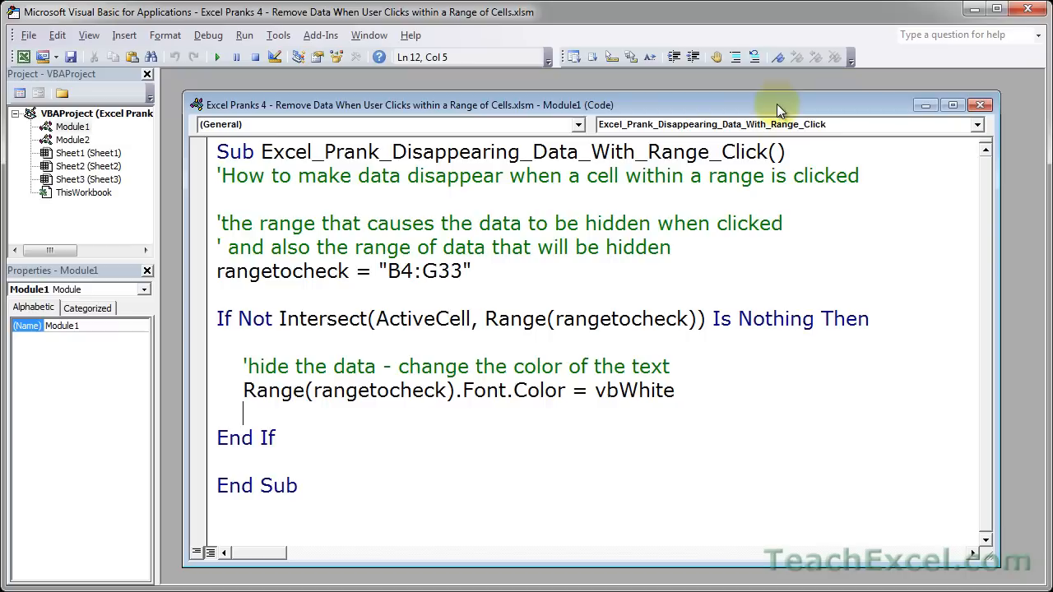
double_click(519, 152)
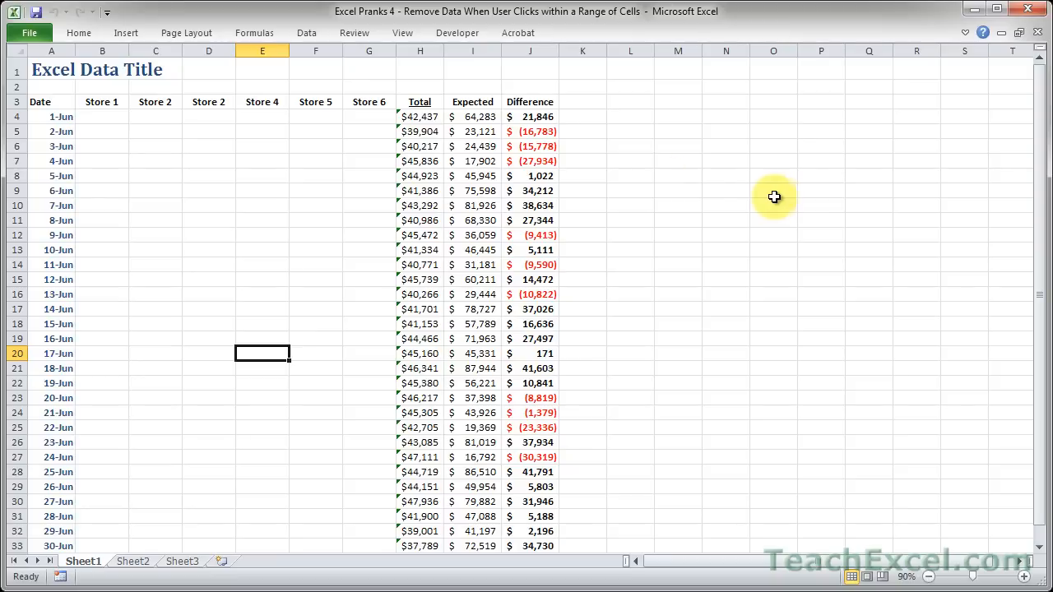
left_click(102, 115)
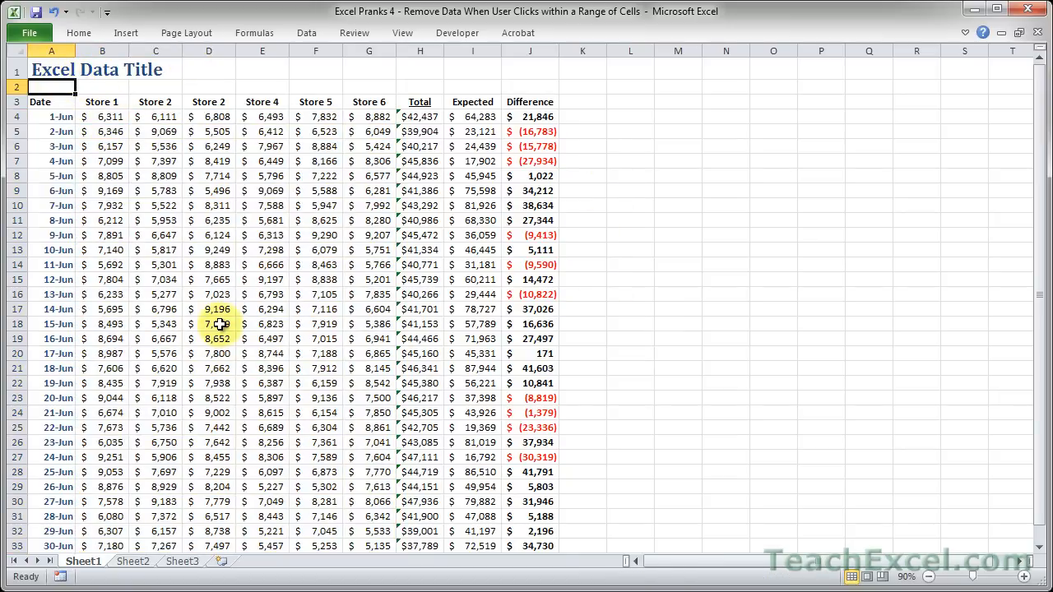
left_click(207, 322)
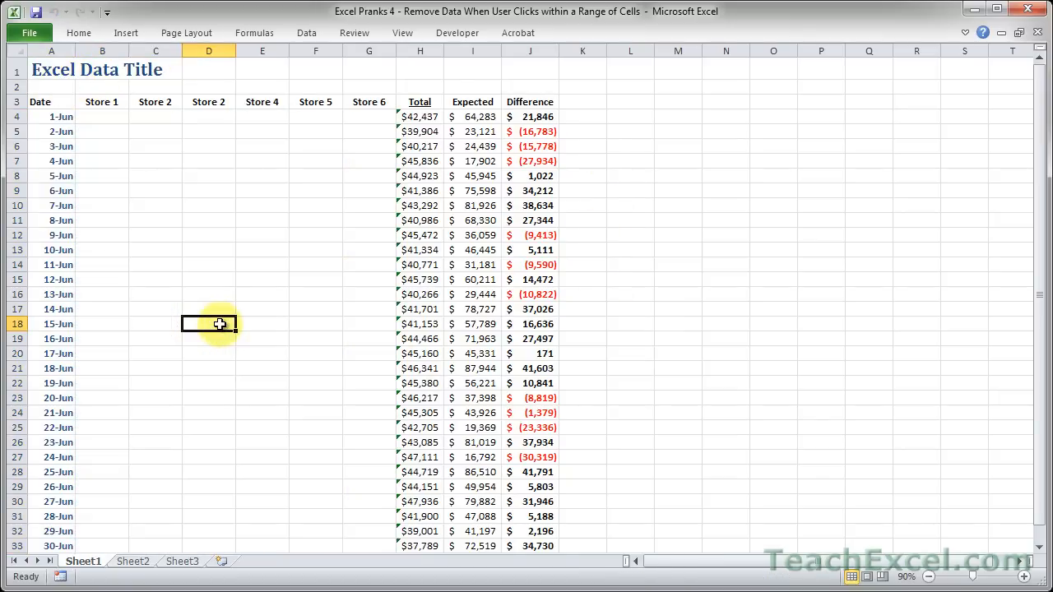